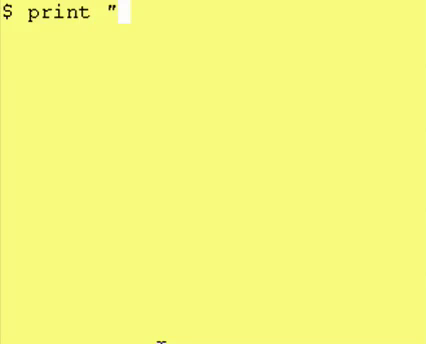
Print the current shell's process ID with print "$$", showing 13836.
text($$")
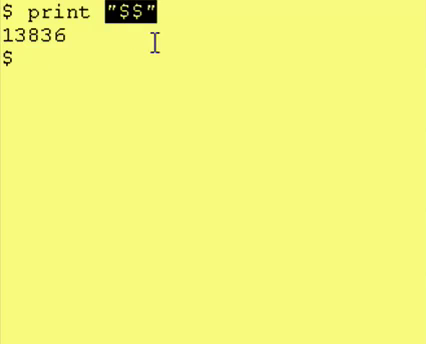
mouse_move(98, 18)
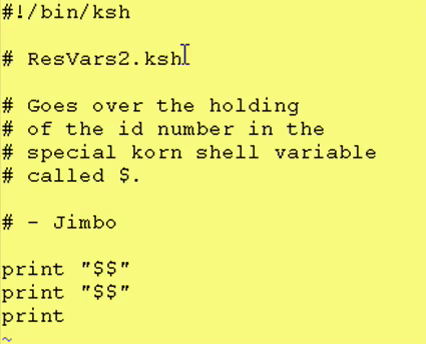
Read through ResVars2.ksh in vi, highlighting the script name in its comments.
double_click(40, 104)
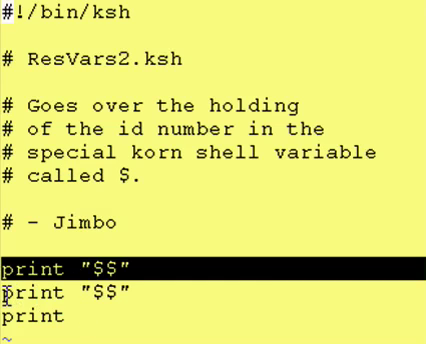
key(Down)
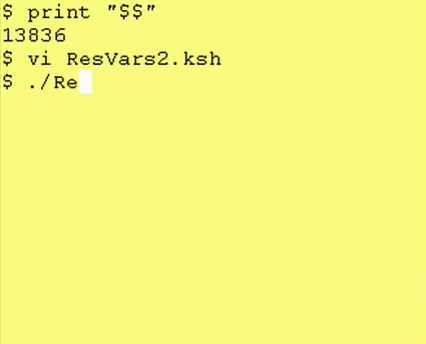
Run ./ResVars2.ksh, which prints process ID 13987 instead of 13836.
text(sVars)
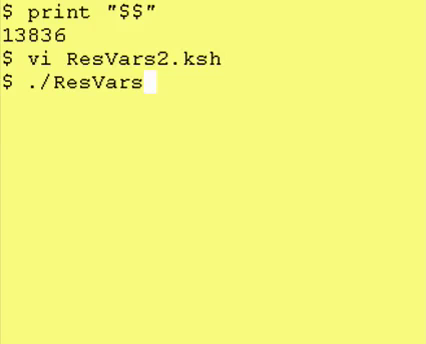
text(2.ksh)
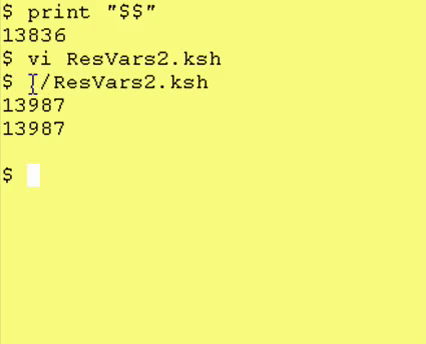
mouse_move(175, 115)
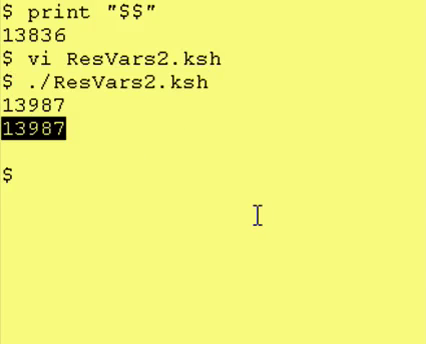
mouse_move(46, 195)
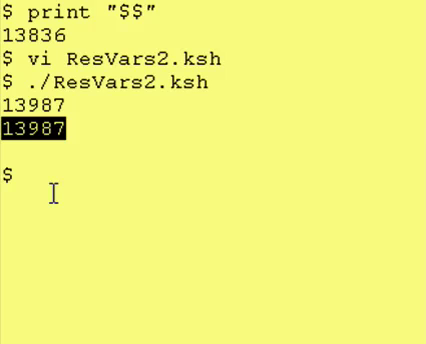
mouse_move(30, 180)
text(./ResVars2.ksh)
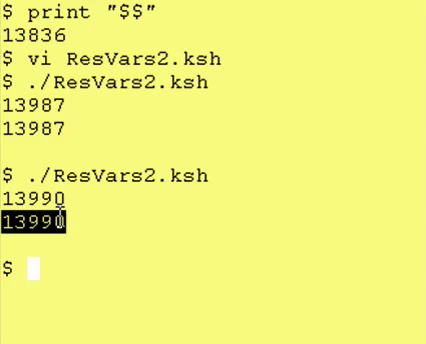
mouse_move(113, 232)
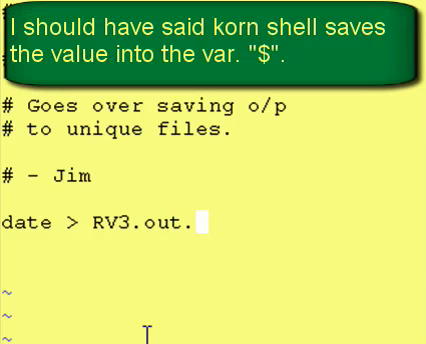
Redirect the date command's output to RV3.out.$$ in RV3.ksh.
text($$)
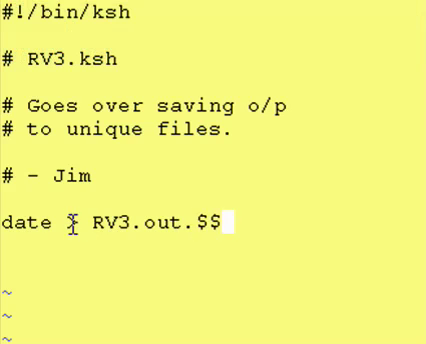
text(>)
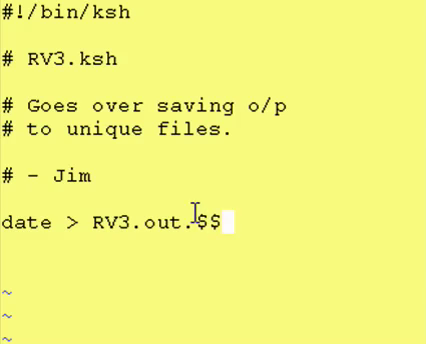
double_click(209, 221)
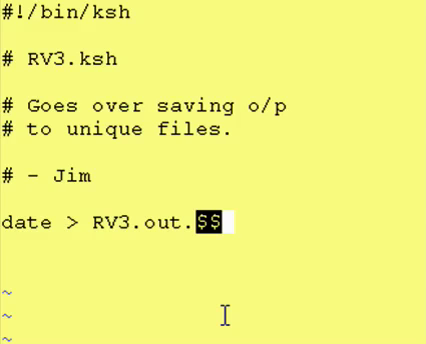
Add the line print "O/p saved to RV3.out.$$" below the date line.
key(i)
text(p)
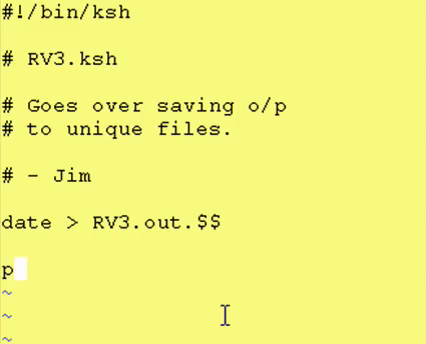
text(rint "O/)
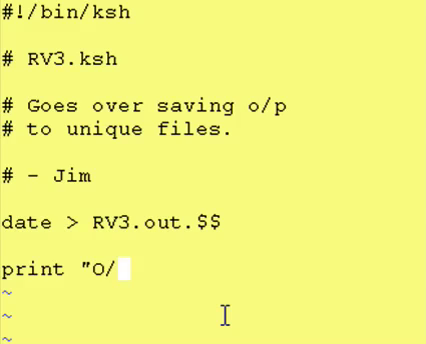
text(p sav)
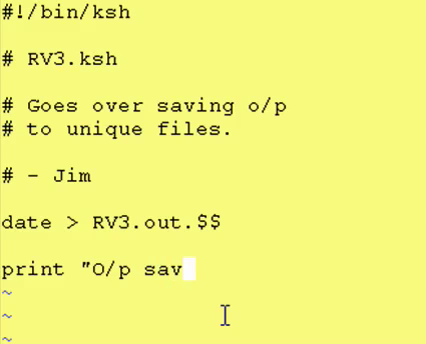
text(ed to RV)
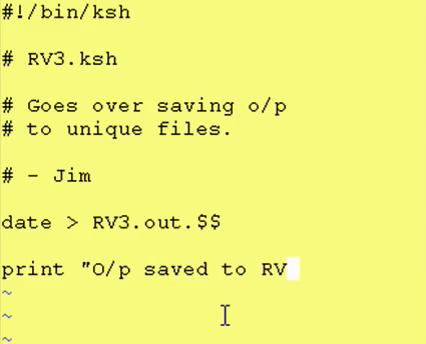
text(3.out.$)
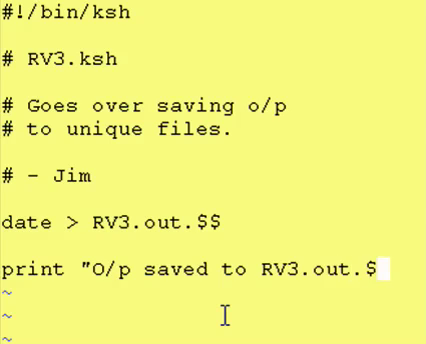
text($")
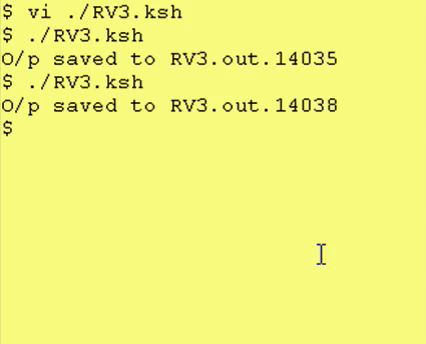
mouse_move(299, 128)
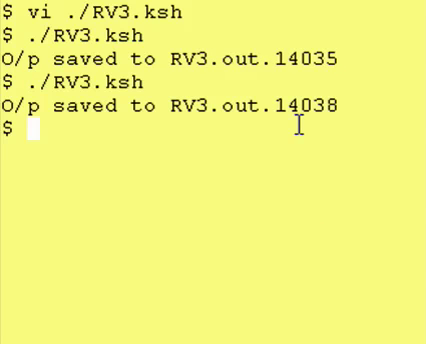